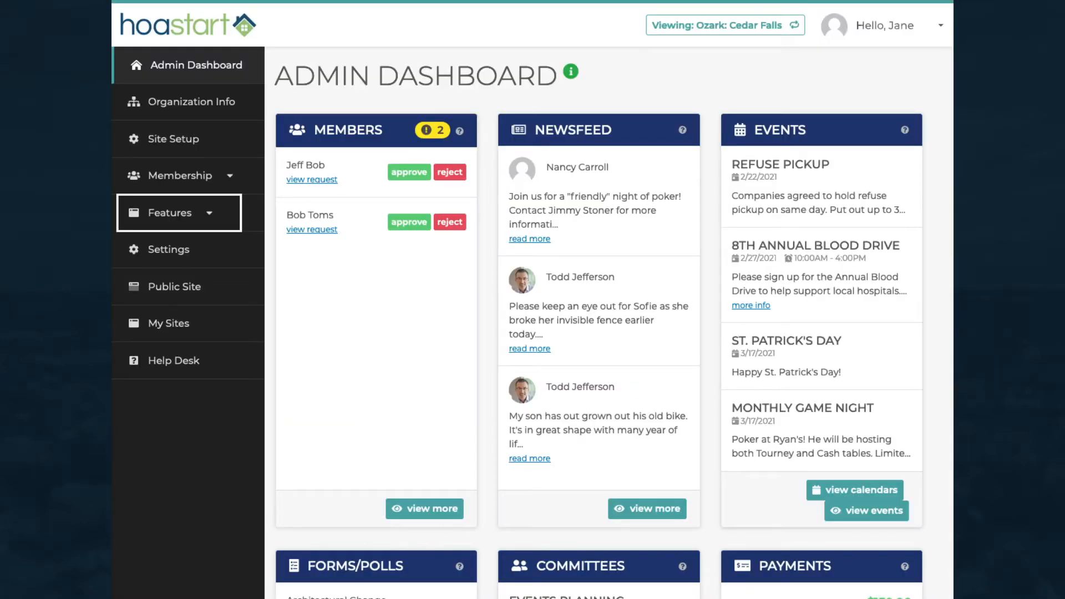
Step: Reach the Calendars page via Features in the sidebar, showing the existing Community Calendar
{"action": "left_click", "coordinate": [170, 213]}
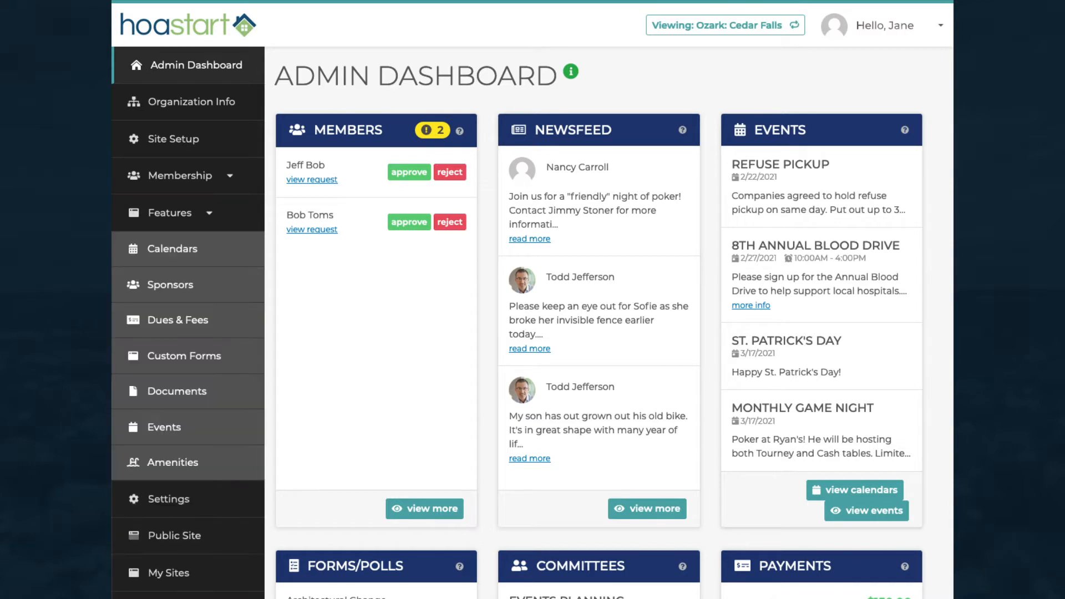
{"action": "mouse_move", "coordinate": [177, 248]}
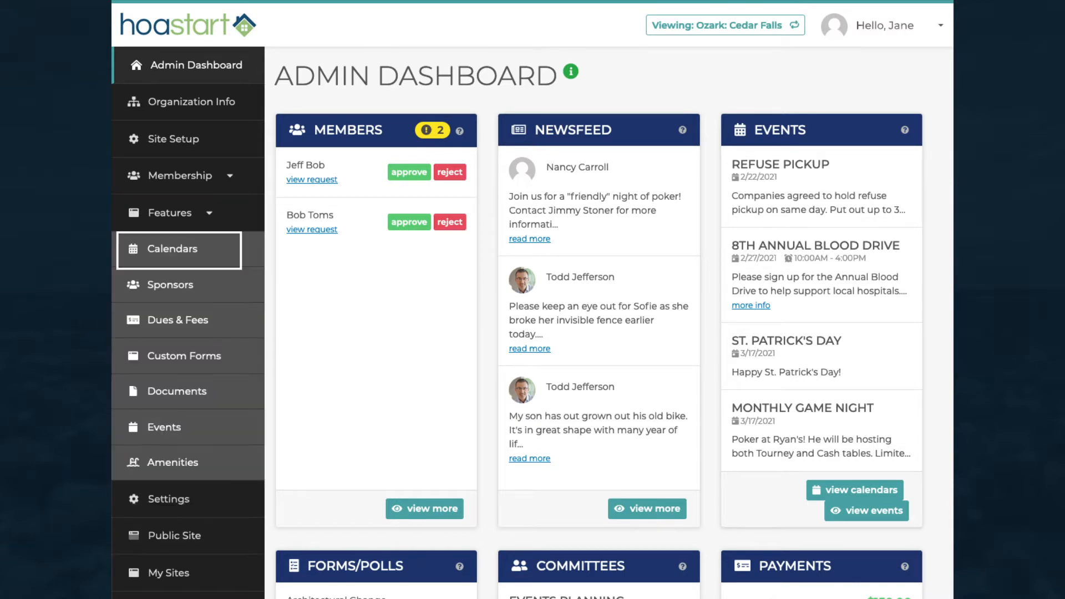
{"action": "left_click", "coordinate": [175, 249]}
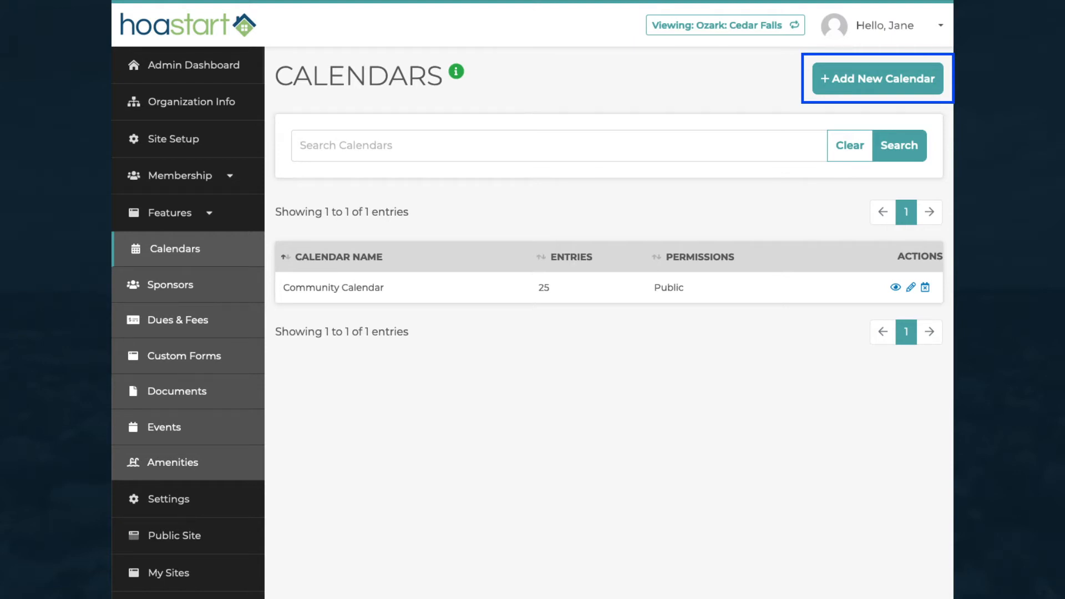
Step: Add a calendar named 'New Calendar' with Public permissions
{"action": "left_click", "coordinate": [876, 78]}
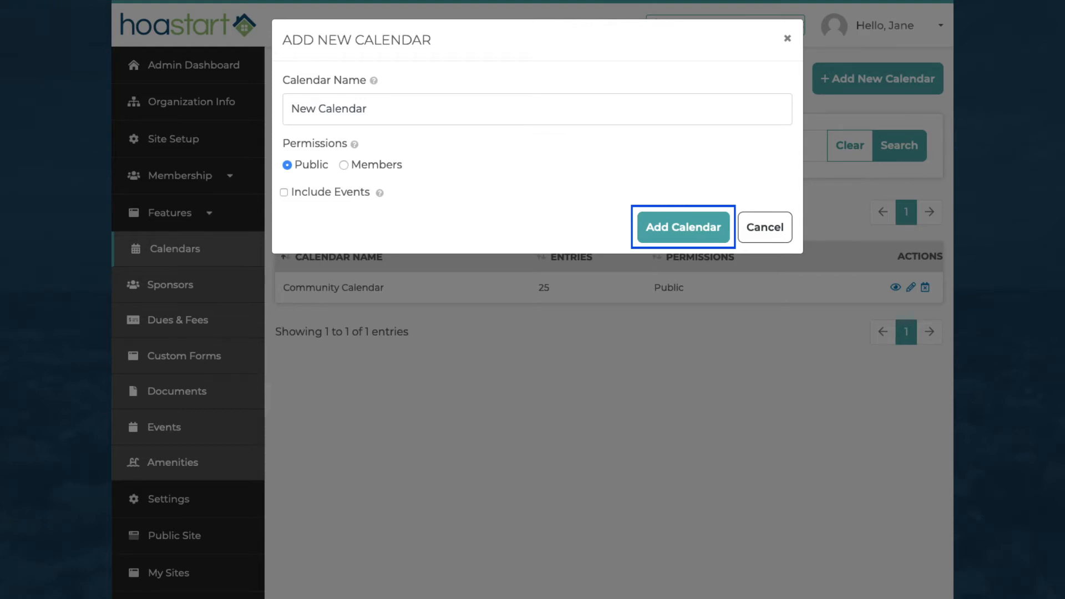
{"action": "left_click", "coordinate": [682, 227]}
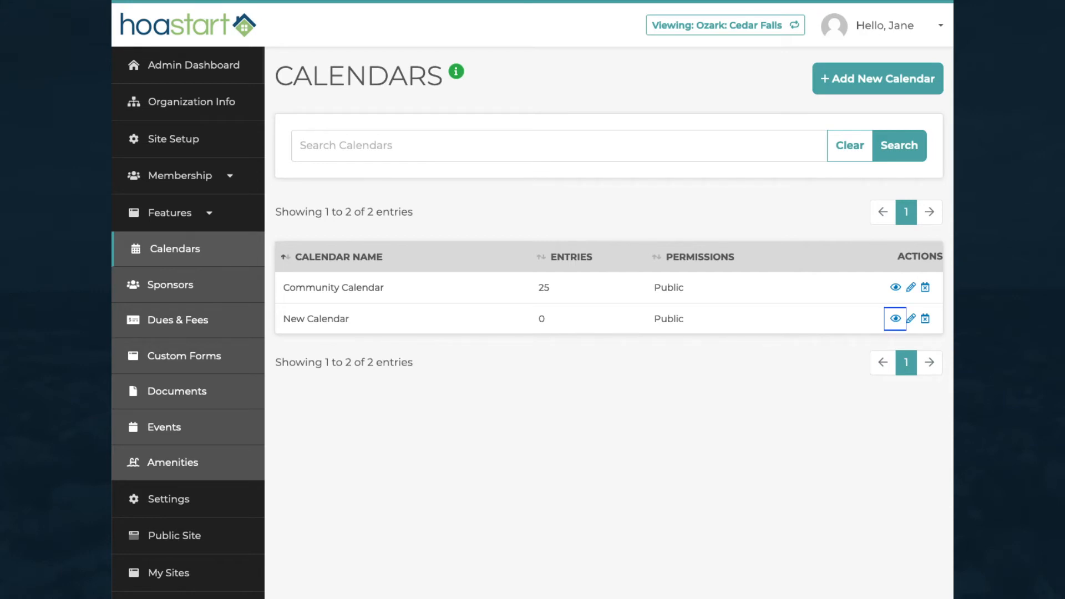
Step: View New Calendar's entries and begin a new entry named 'Executive Committee meeting'
{"action": "left_click", "coordinate": [894, 319]}
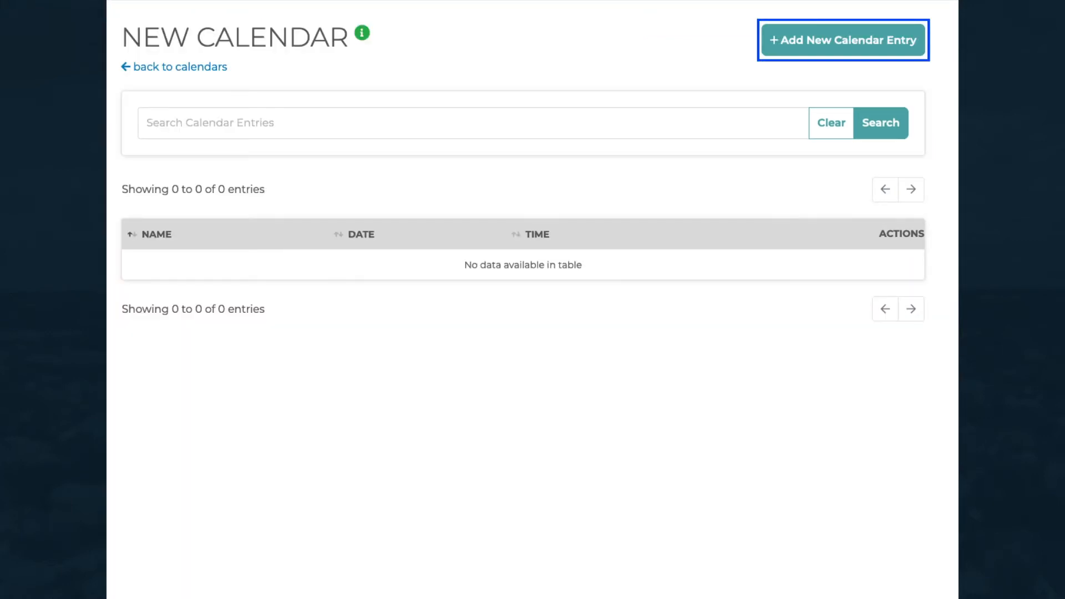
{"action": "left_click", "coordinate": [842, 40]}
{"action": "type", "text": "Executive Committee meeting"}
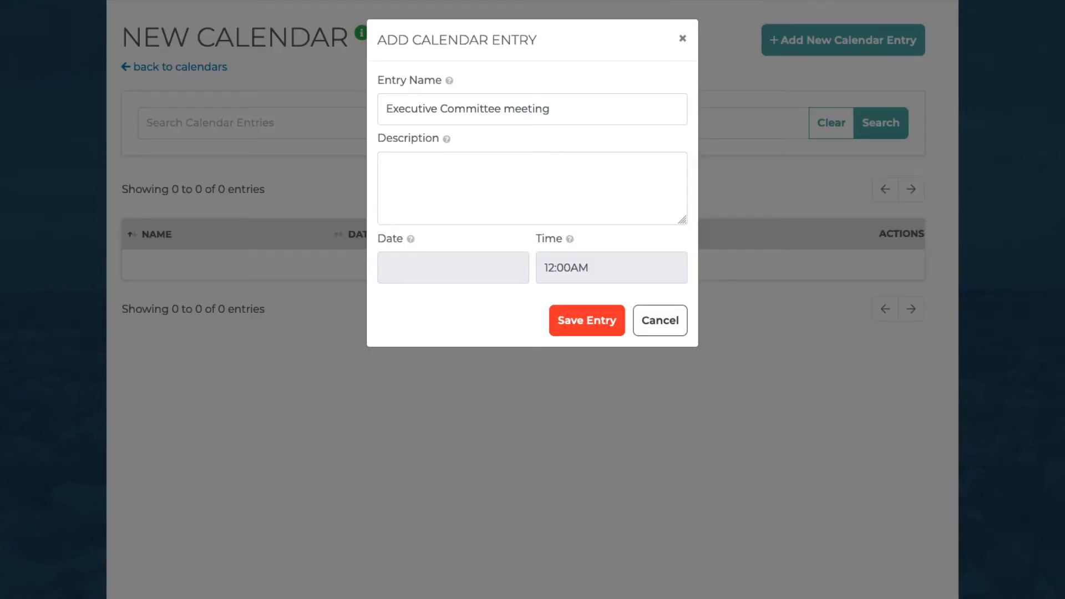
Step: Save the entry with description 'Meeting to discuss new committee rules', date 03/31/2021, time 9:00AM
{"action": "type", "text": "Meeting to discuss new committee rules"}
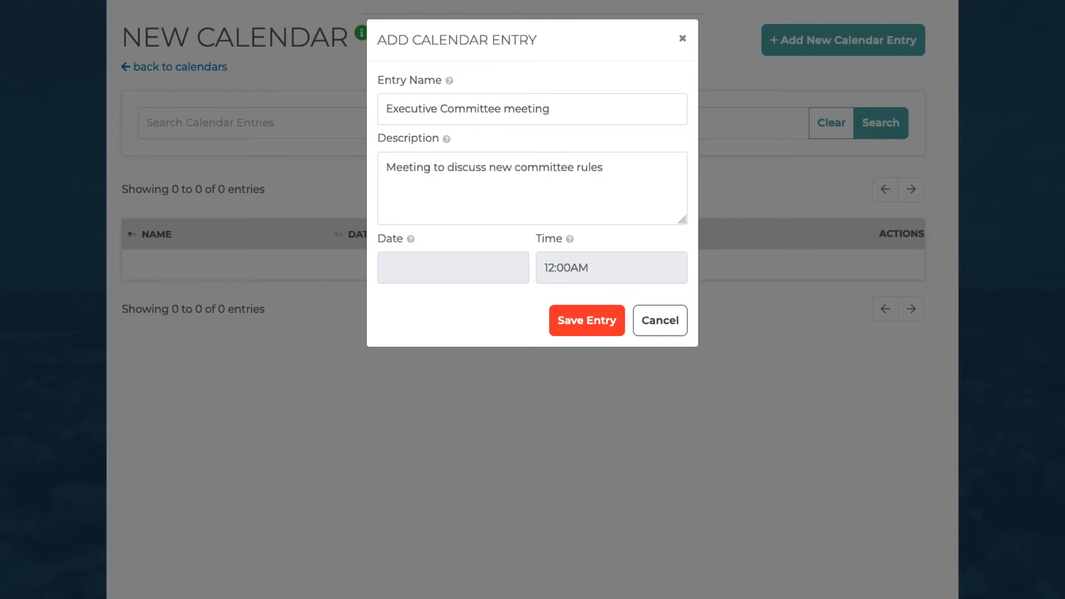
{"action": "left_click", "coordinate": [453, 268]}
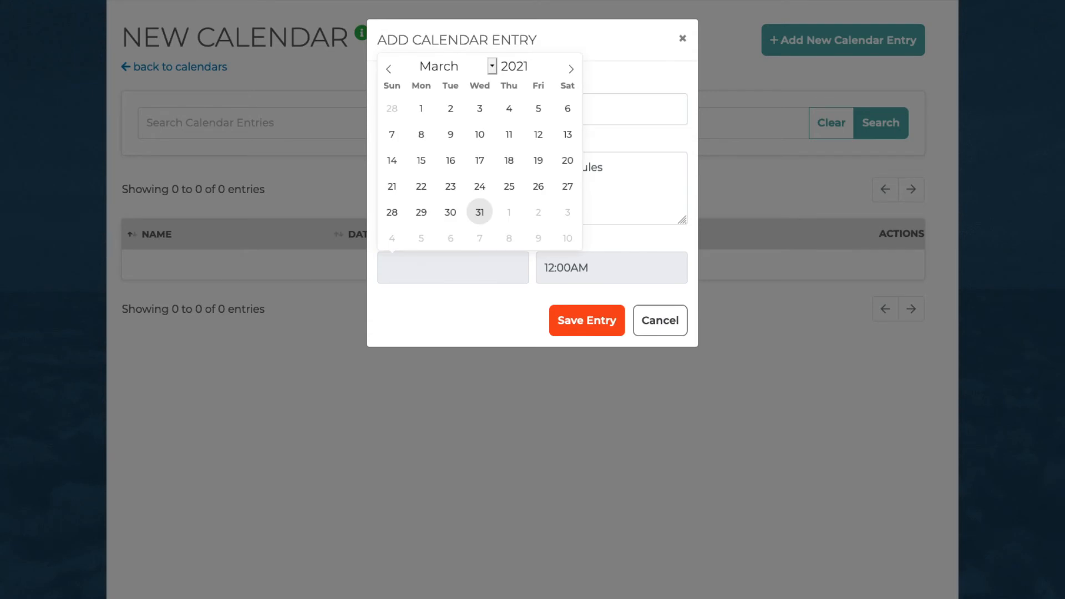
{"action": "left_click", "coordinate": [610, 267]}
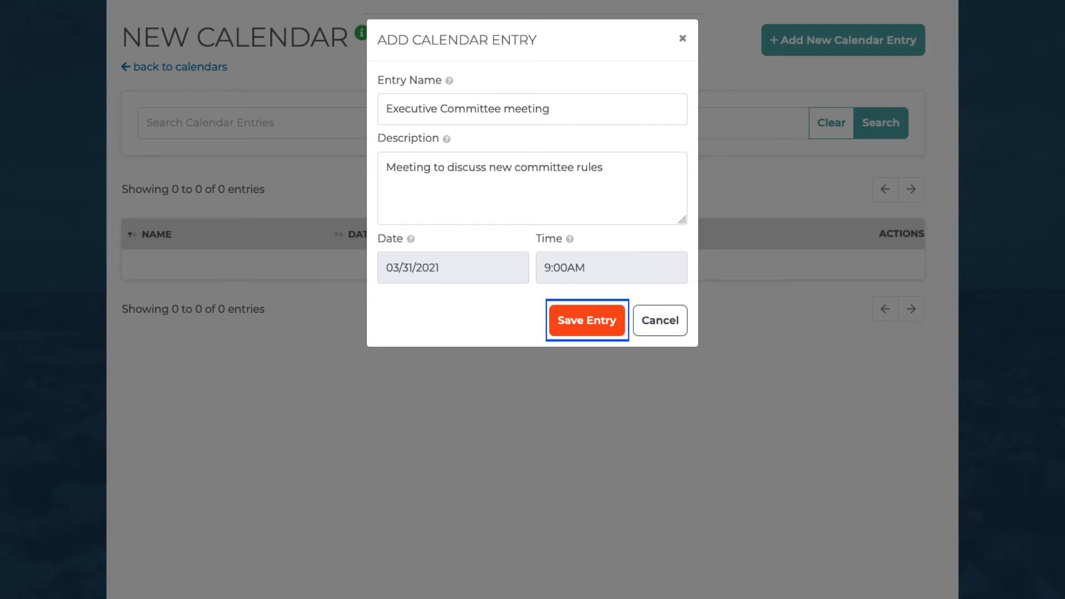
{"action": "left_click", "coordinate": [586, 320]}
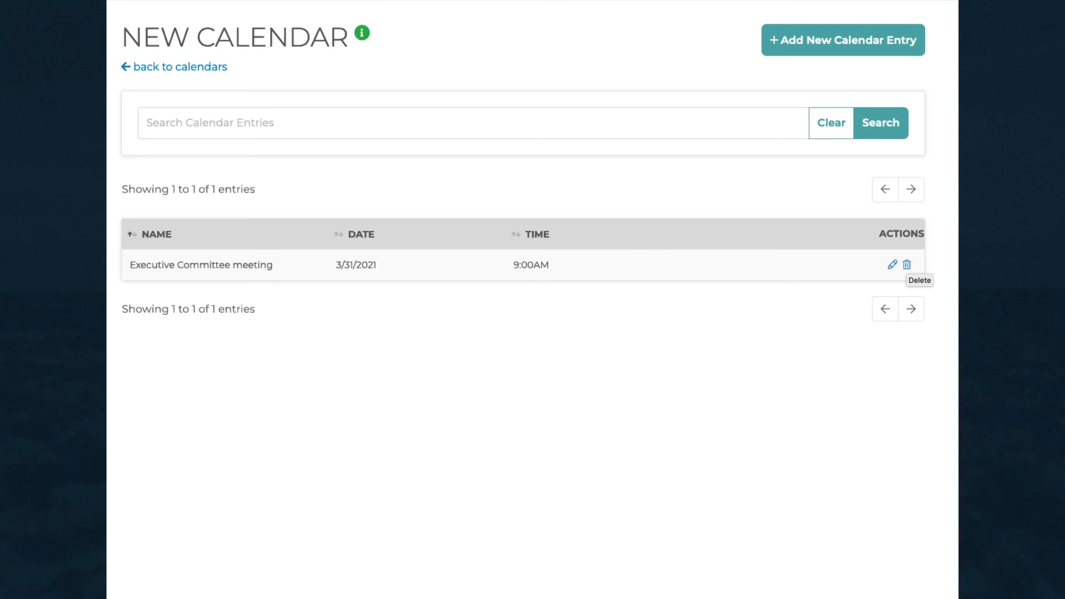
{"action": "left_click", "coordinate": [363, 32]}
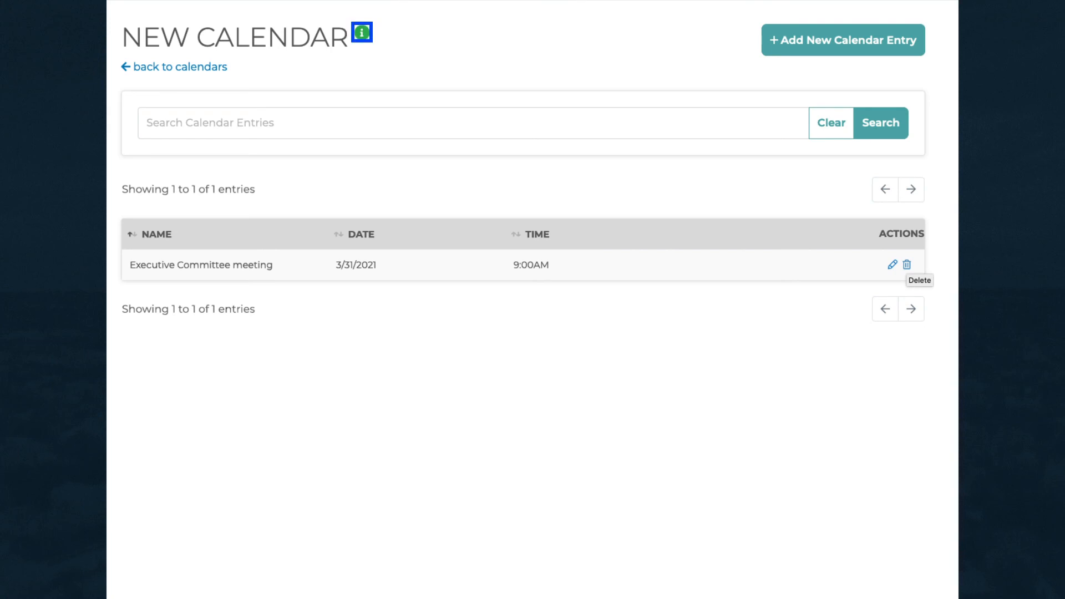